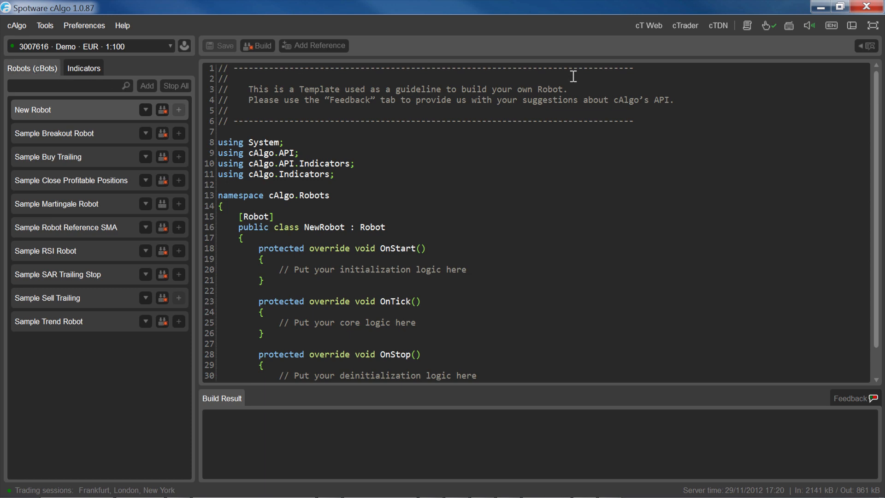
- Launch ctdn.com in the browser from cAlgo's cTDN toolbar link
click(719, 25)
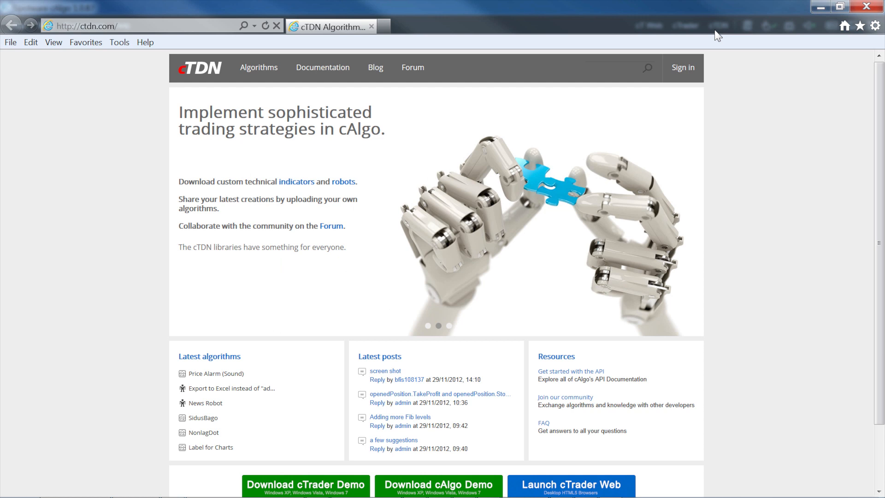
mouse_move(258, 67)
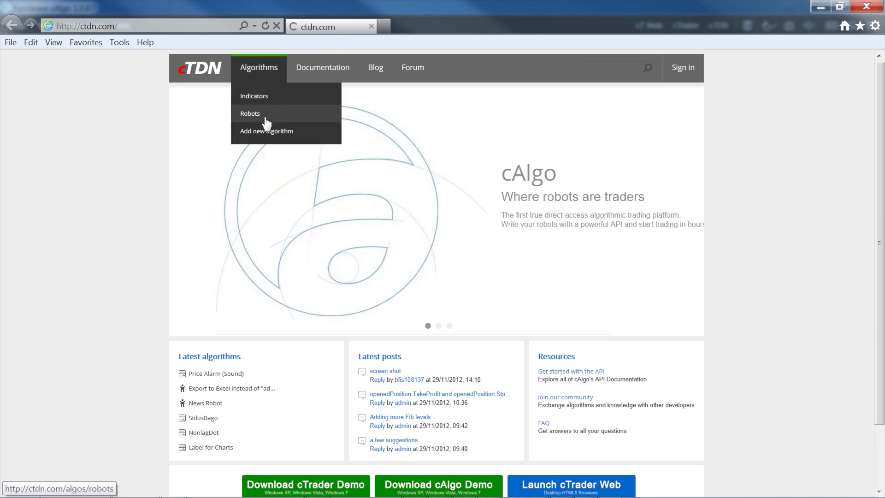
- Choose Robots under Algorithms in the cTDN header
click(250, 113)
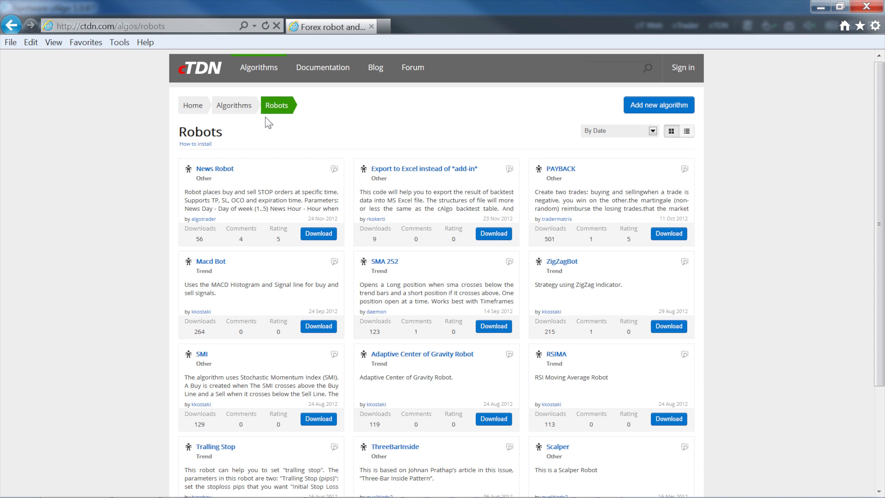
mouse_move(599, 82)
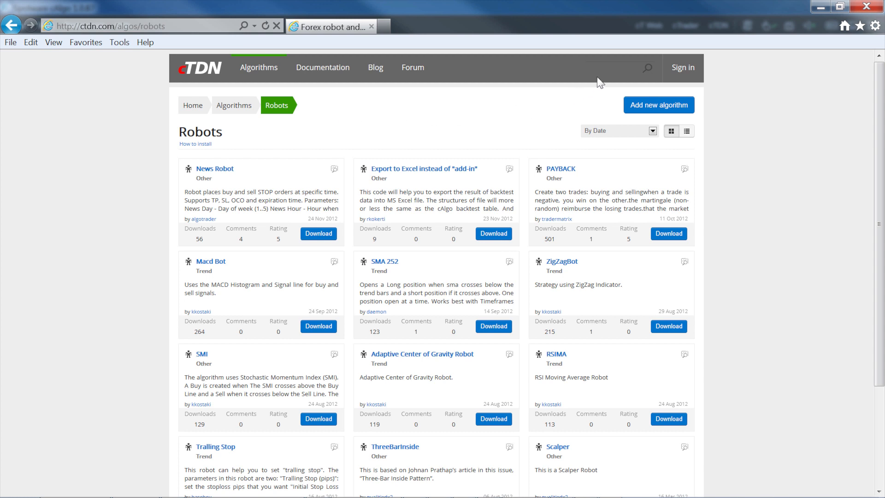
- Sort the robot listing By Popularity, then try list view and return to tiles
click(620, 68)
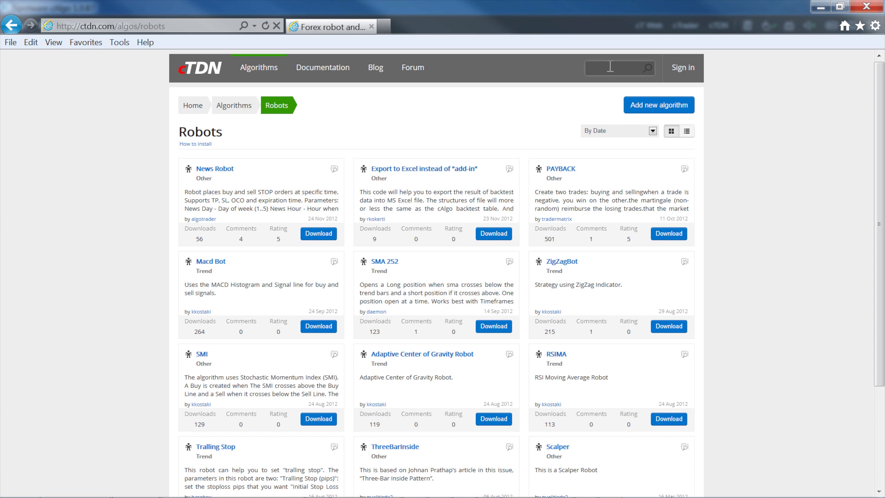
click(655, 131)
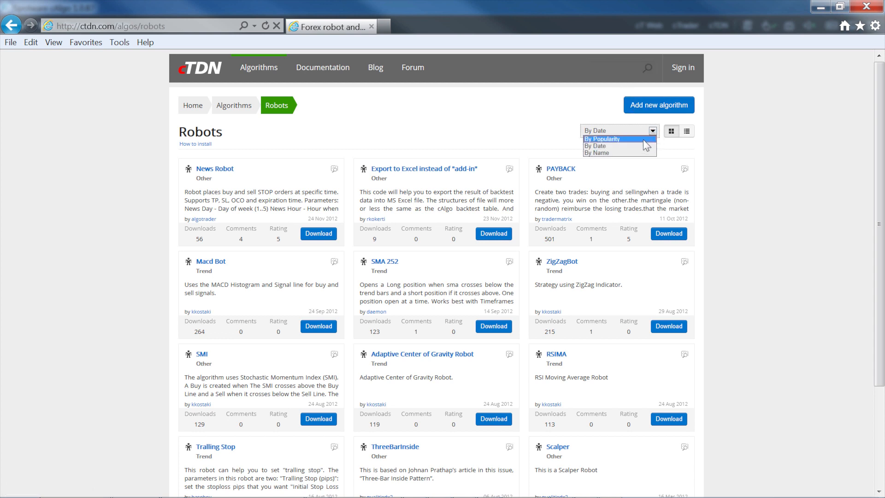
click(602, 139)
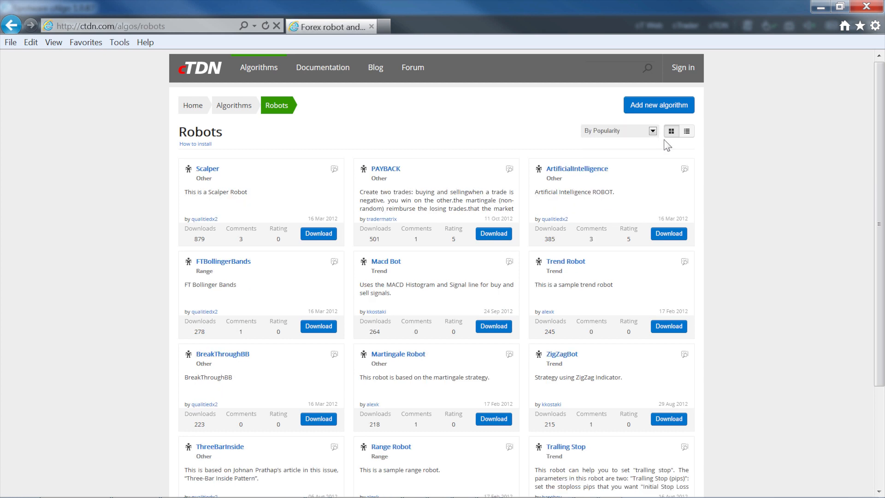
click(687, 131)
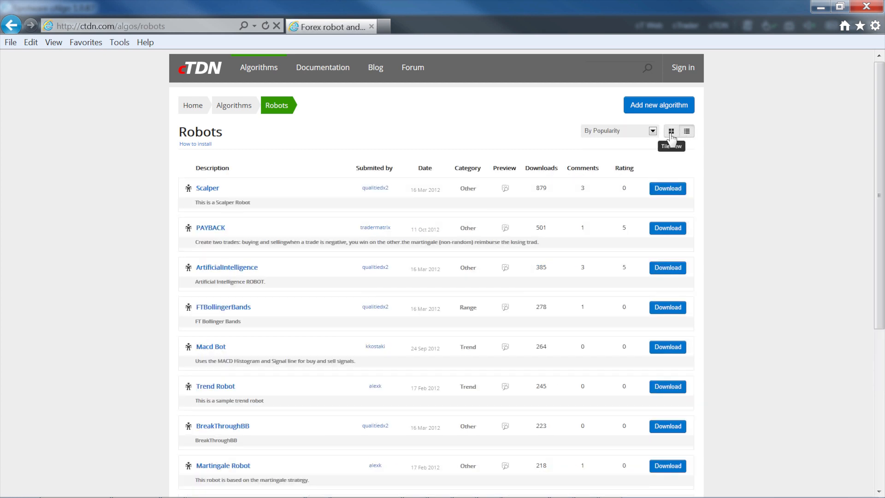
click(671, 131)
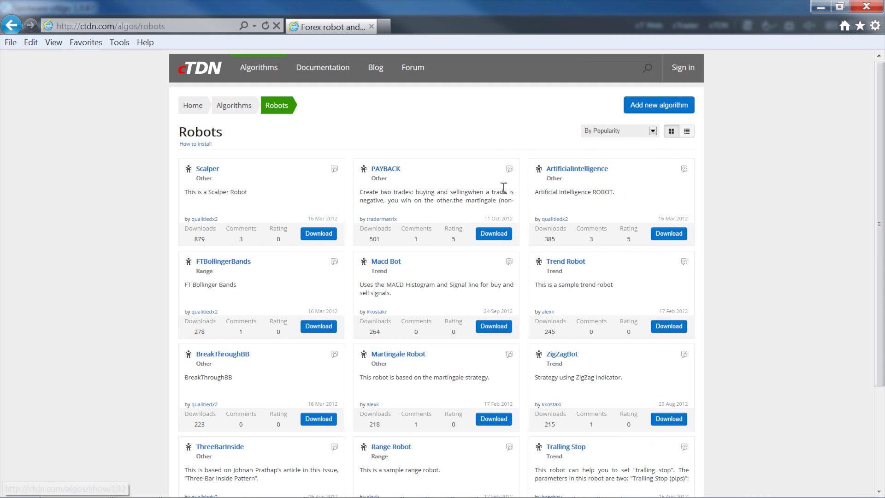
mouse_move(395, 173)
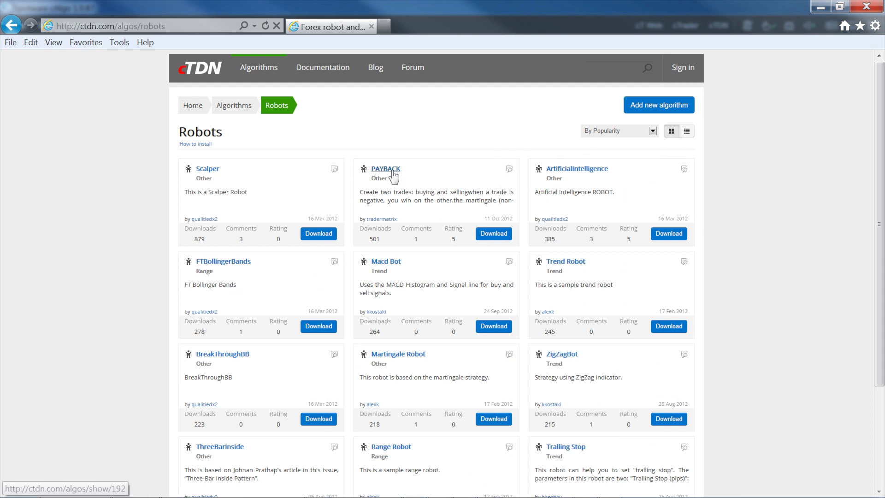
- Open PAYBACK's Source tab and download and open PAYBACK.cs
click(385, 169)
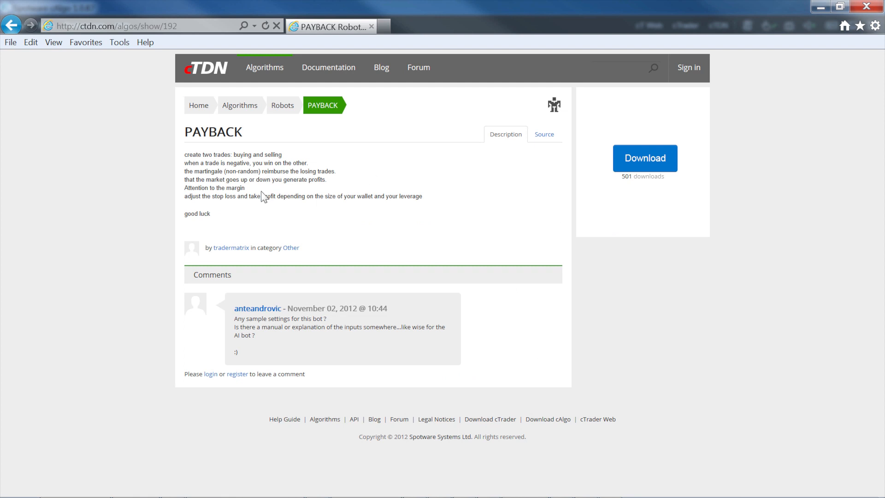
mouse_move(327, 215)
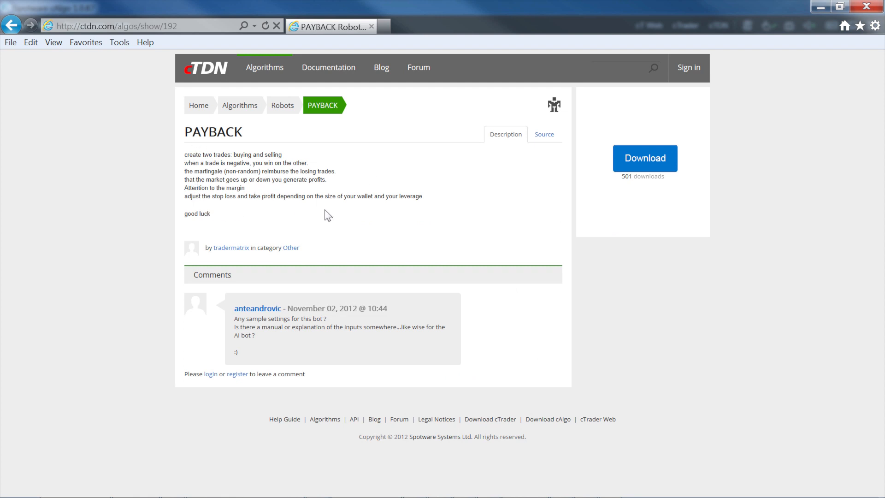
click(545, 134)
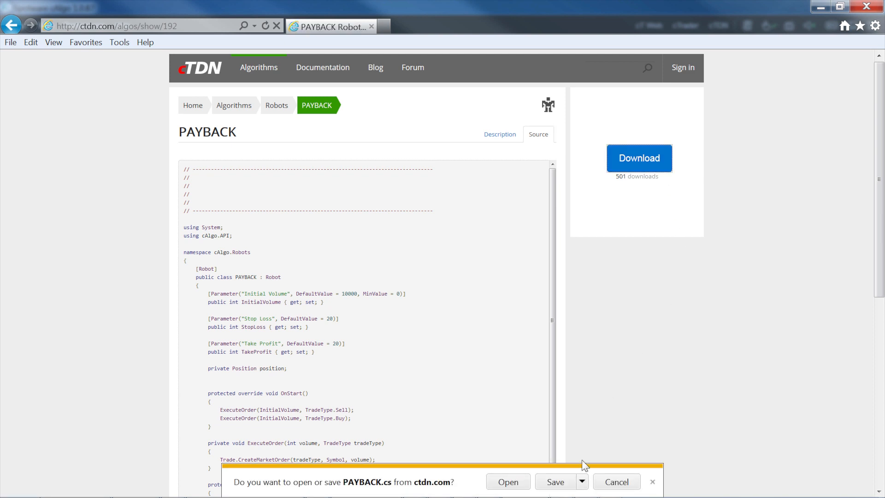
click(556, 481)
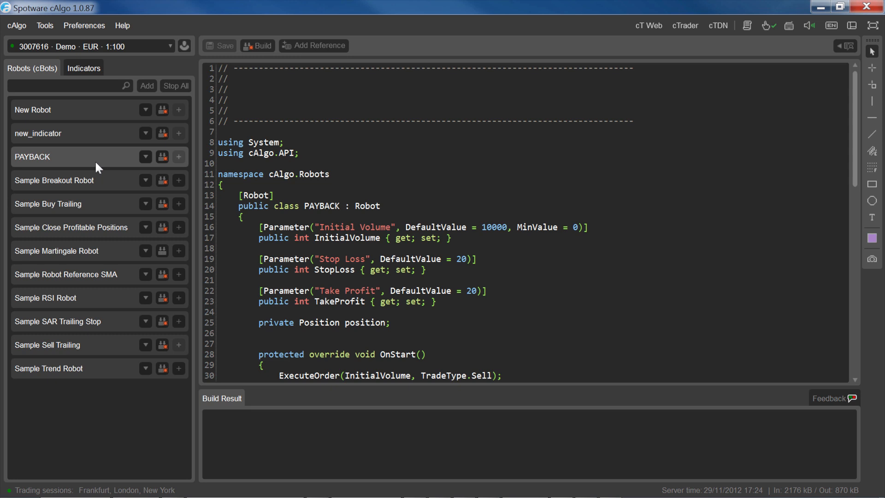
mouse_move(158, 173)
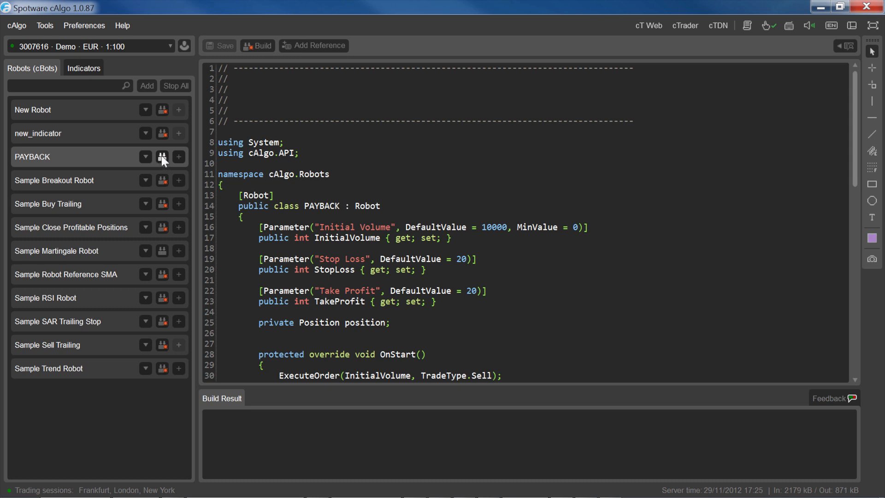
mouse_move(183, 162)
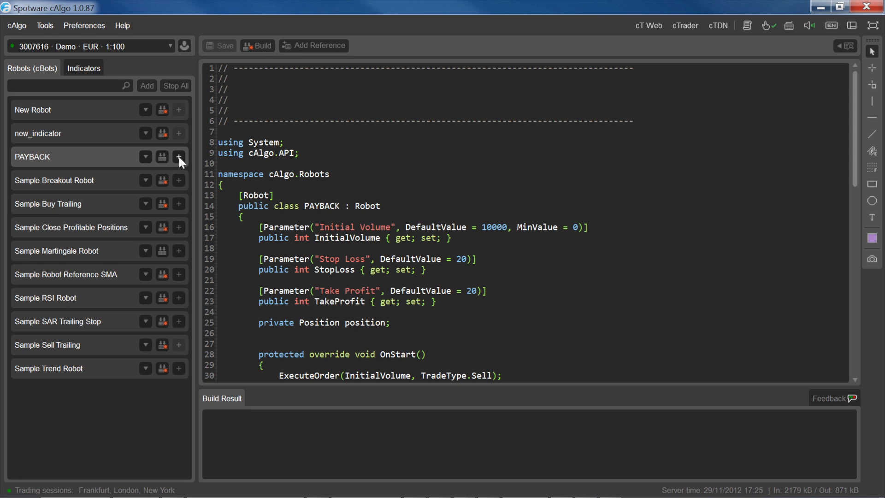
- Add a EURUSD h1 instance of PAYBACK and start it
click(179, 157)
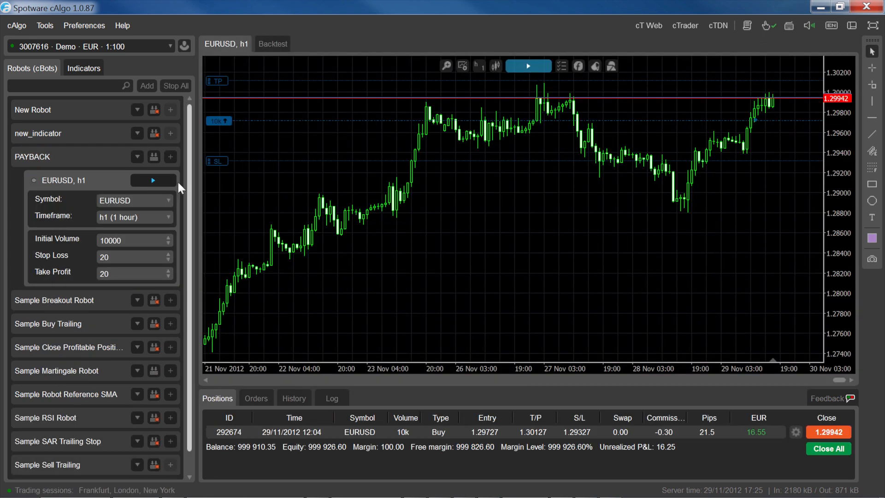
click(153, 180)
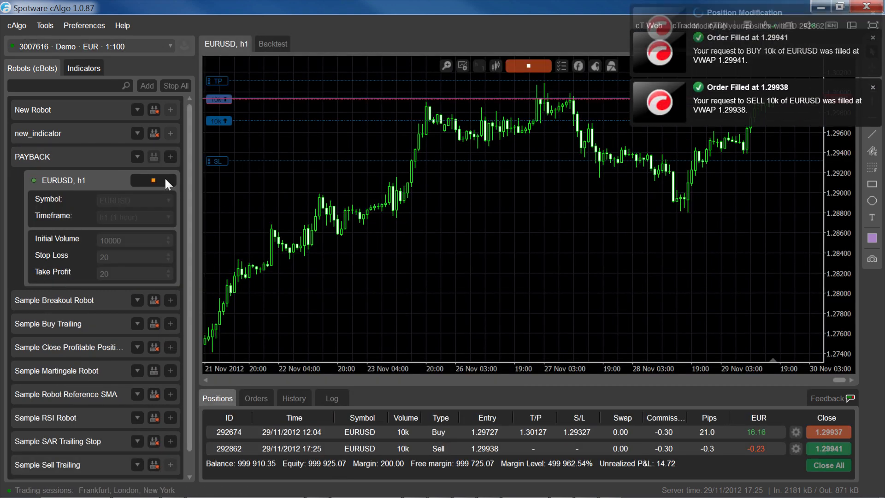